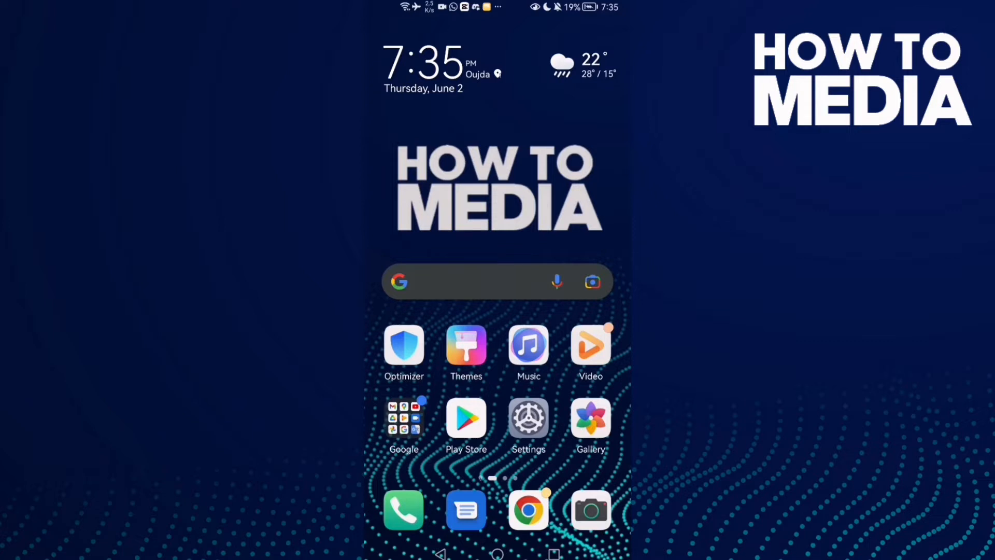
Swipe to the second home screen page holding the Facebook Lite icon
scroll(left, 3)
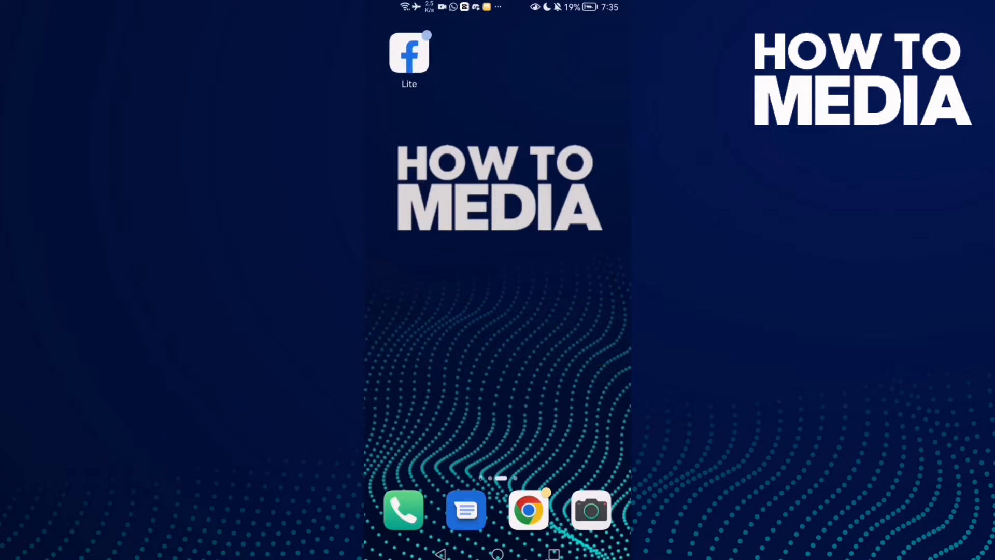
Launch Facebook Lite and scroll its main menu down to the Settings, Language and Help entries
click(408, 52)
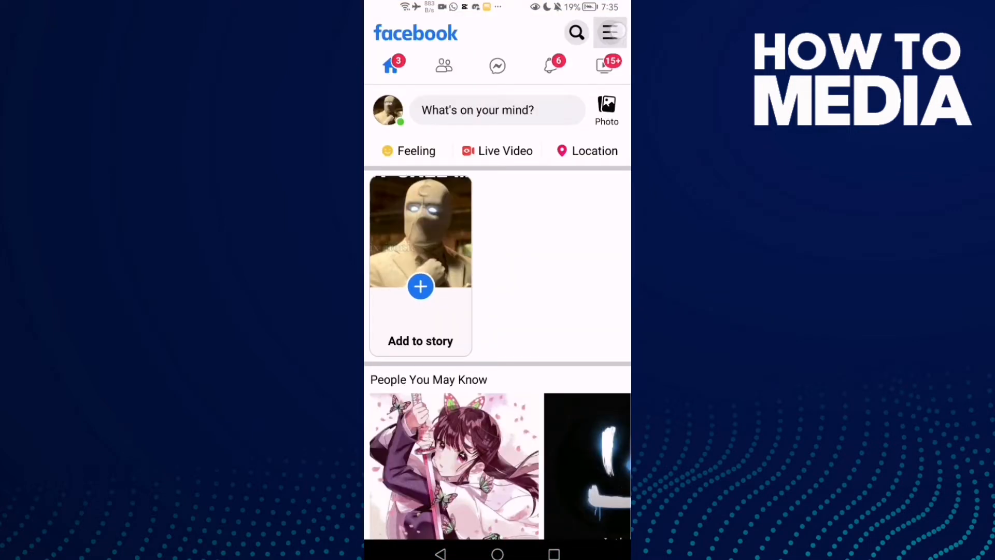
click(609, 32)
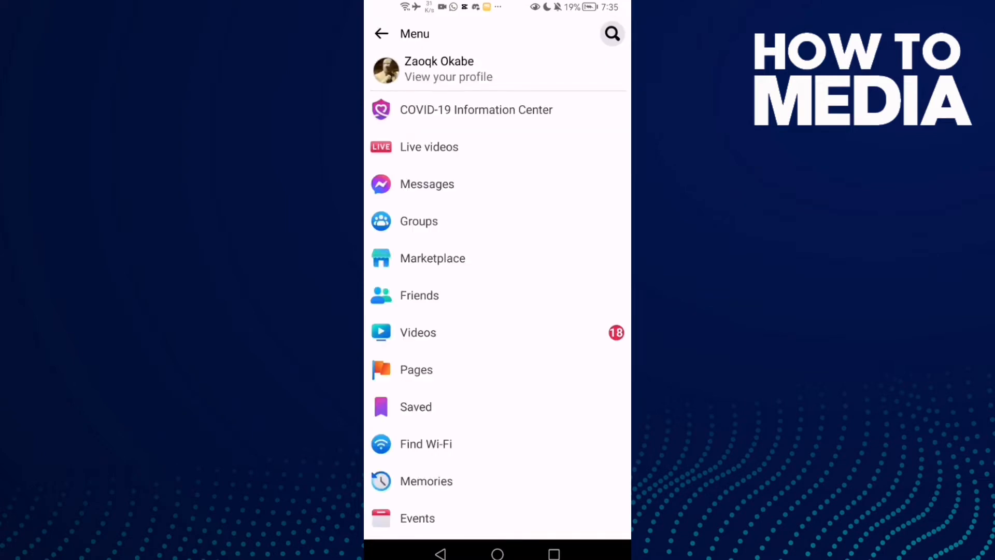
scroll(down, 3)
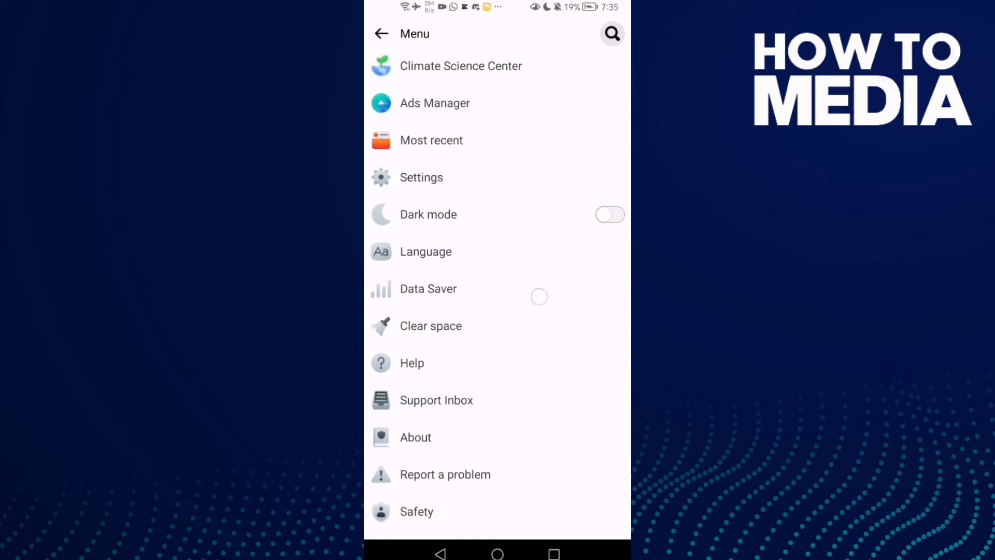
Go into Settings and privacy, scroll to Your information, and enter the Activity log
click(420, 177)
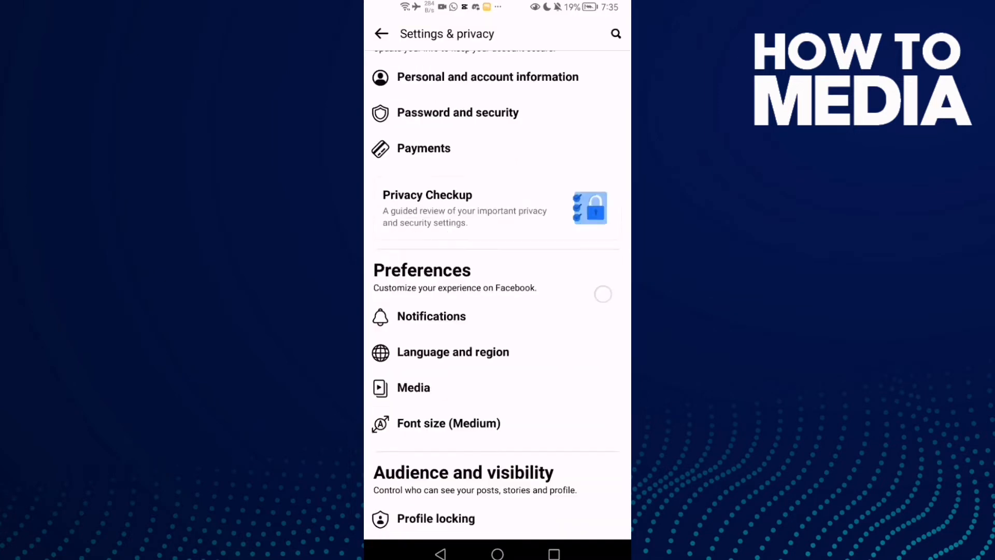
scroll(down, 3)
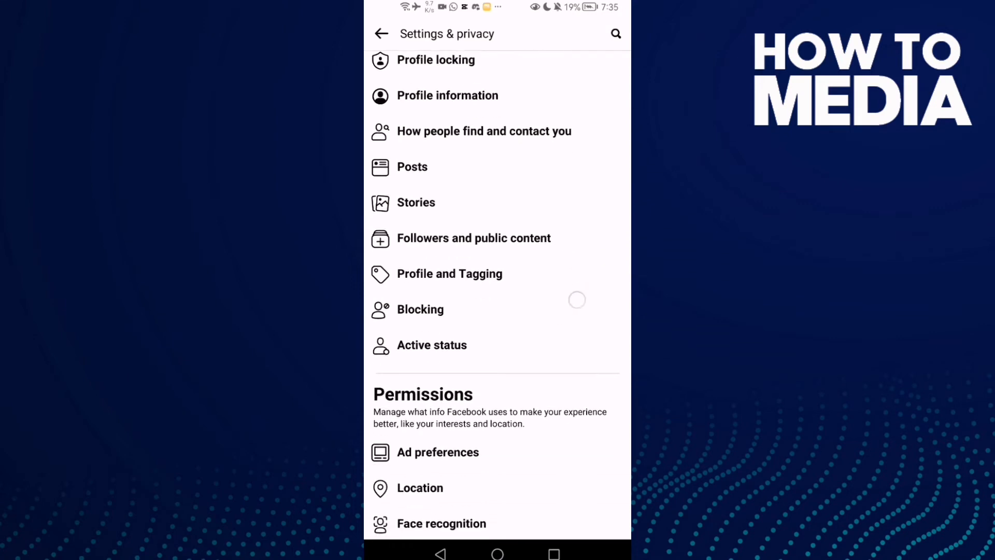
scroll(down, 3)
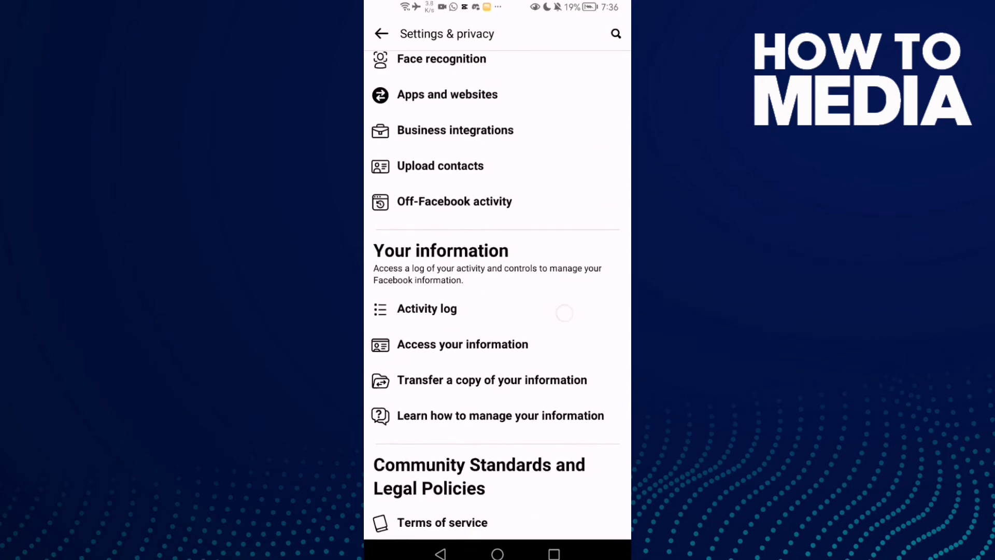
click(426, 309)
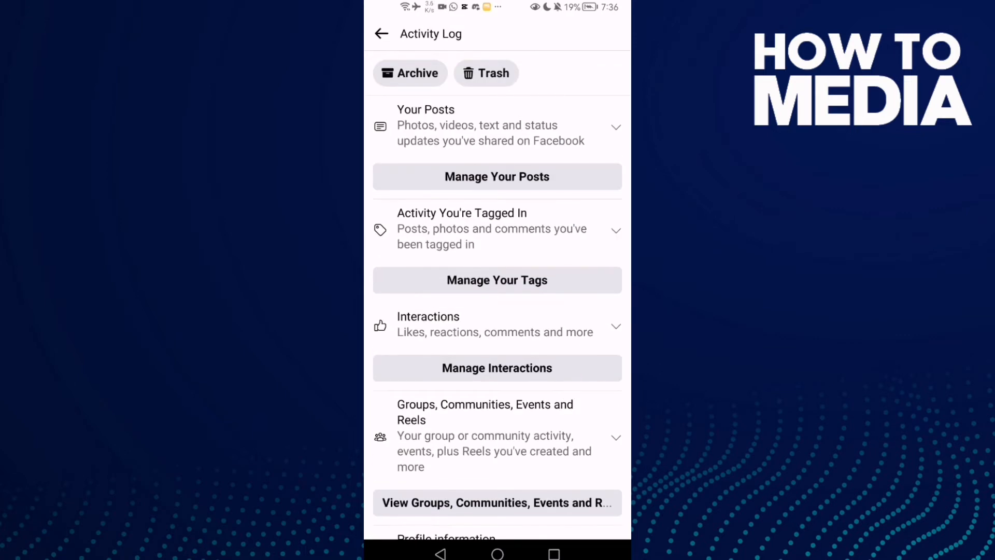
View the empty Activity Log Trash ('No items'), back out to settings, and return to the home screen
click(486, 73)
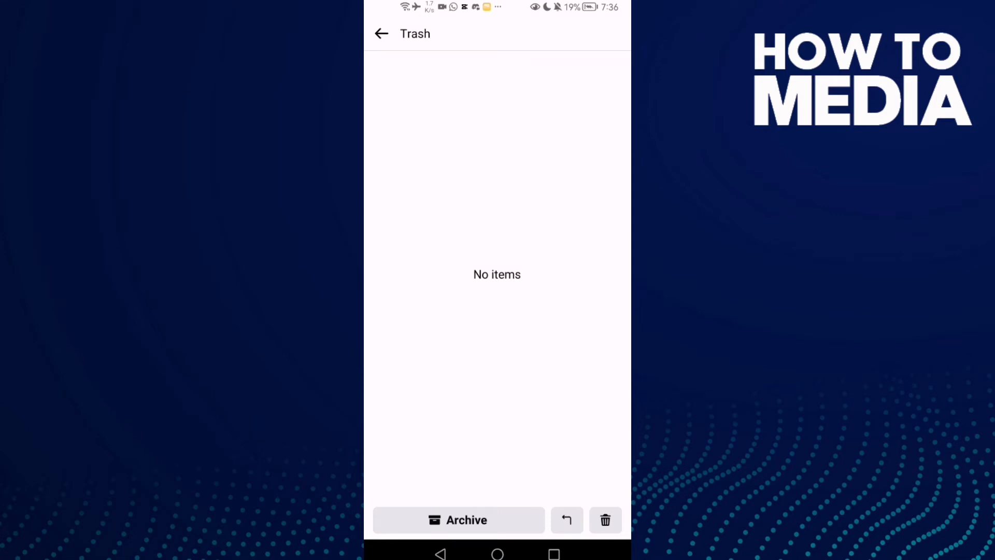
click(382, 34)
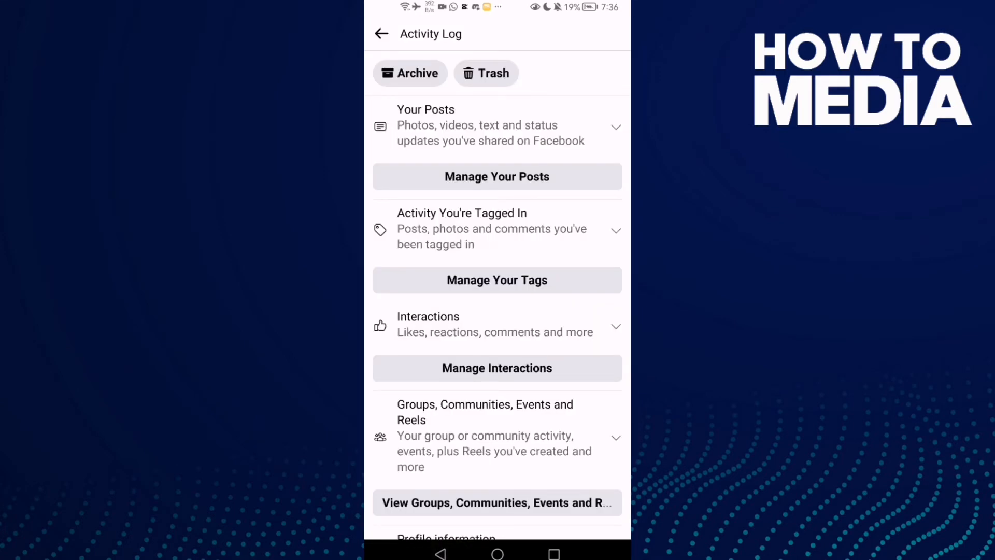
click(382, 33)
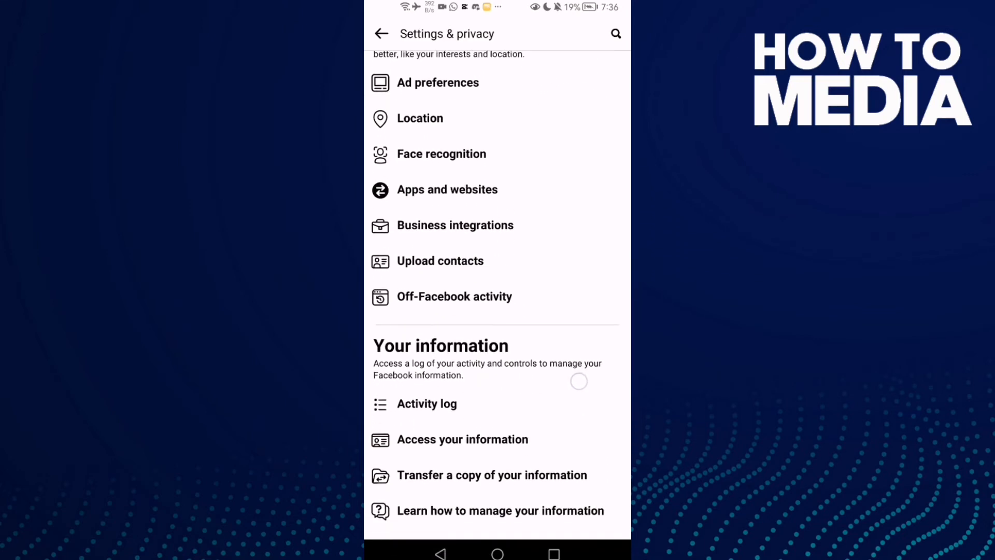
click(496, 551)
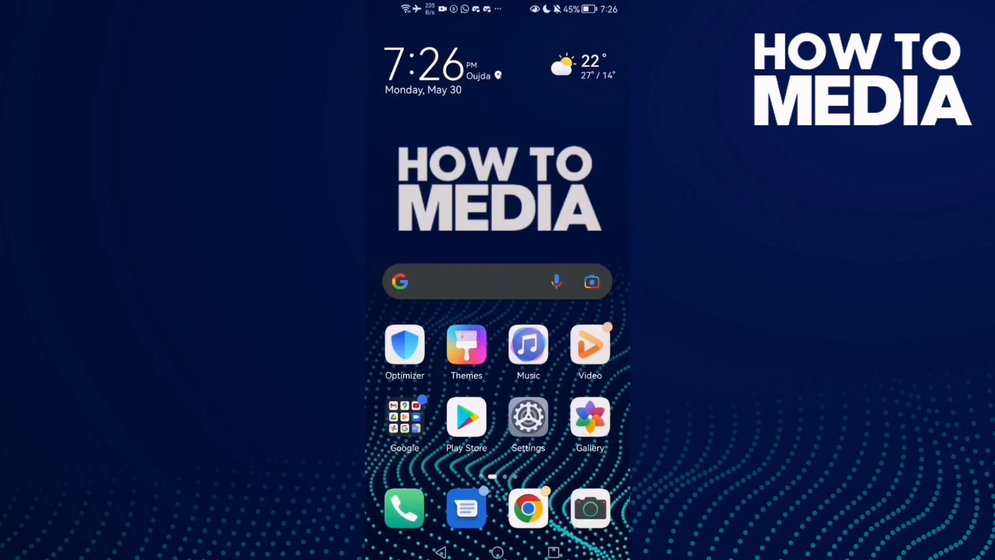